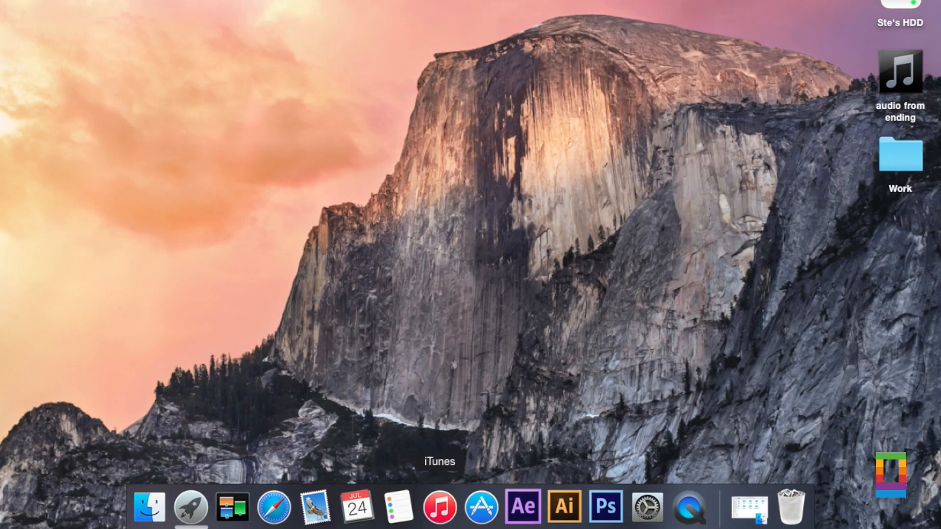
# - Launch iTunes from the Dock to show the music library
pyautogui.click(441, 511)
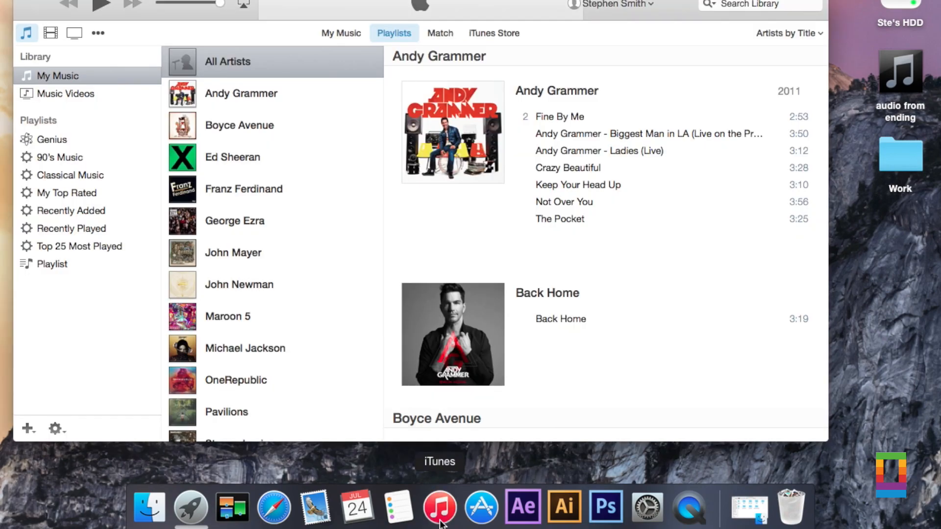
pyautogui.moveTo(36, 28)
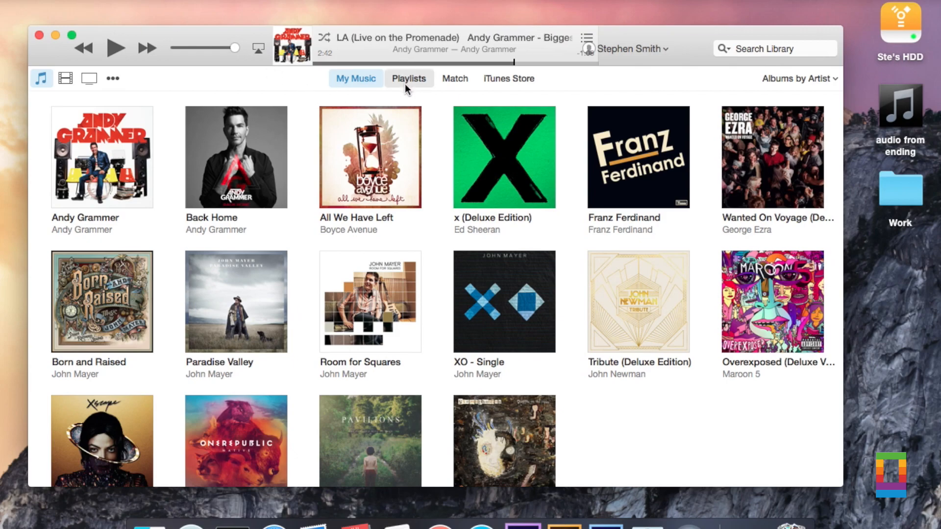
# - Switch the music library to the Playlists view
pyautogui.click(409, 79)
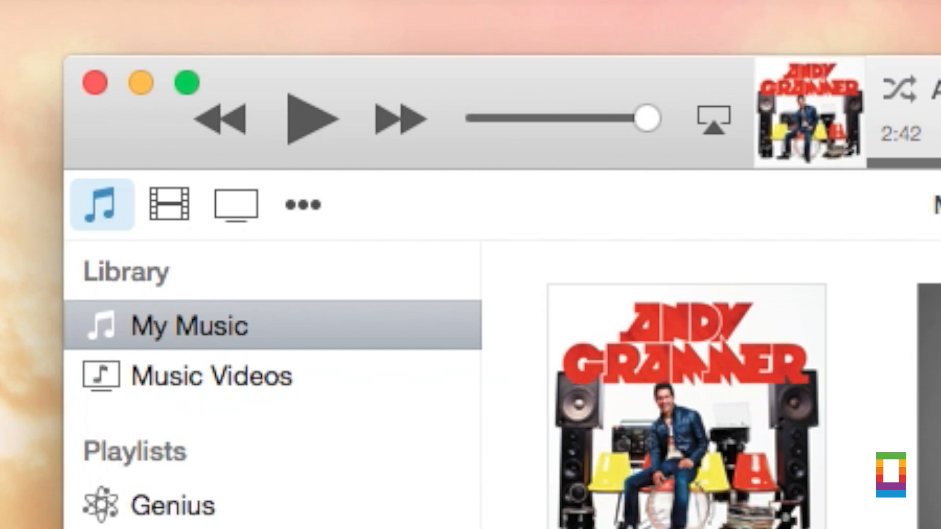
pyautogui.moveTo(147, 273)
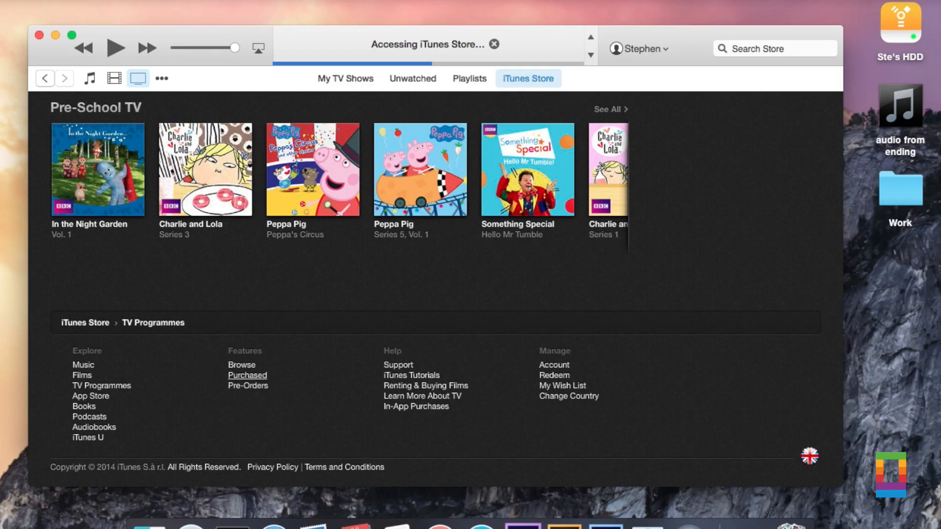
# - Browse the Music, Movies and TV Shows libraries, then open the other media kinds list
pyautogui.click(247, 376)
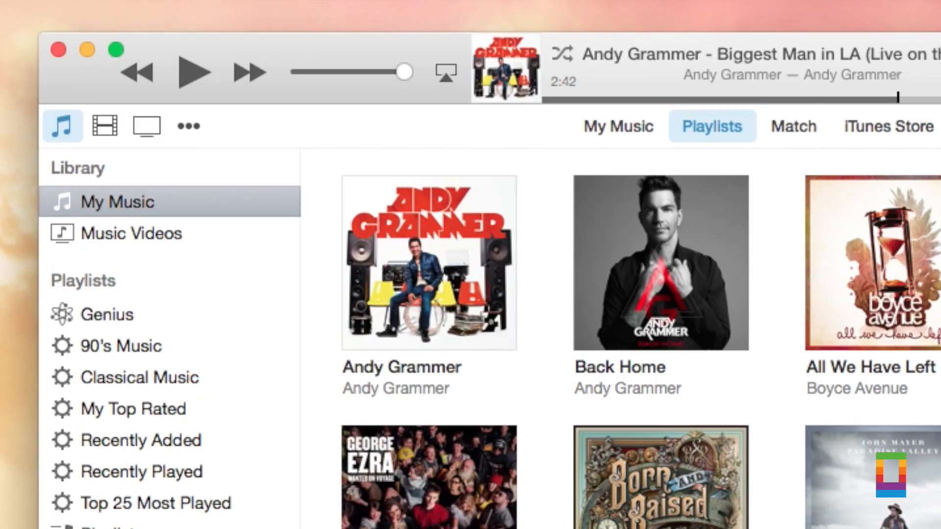
pyautogui.moveTo(65, 126)
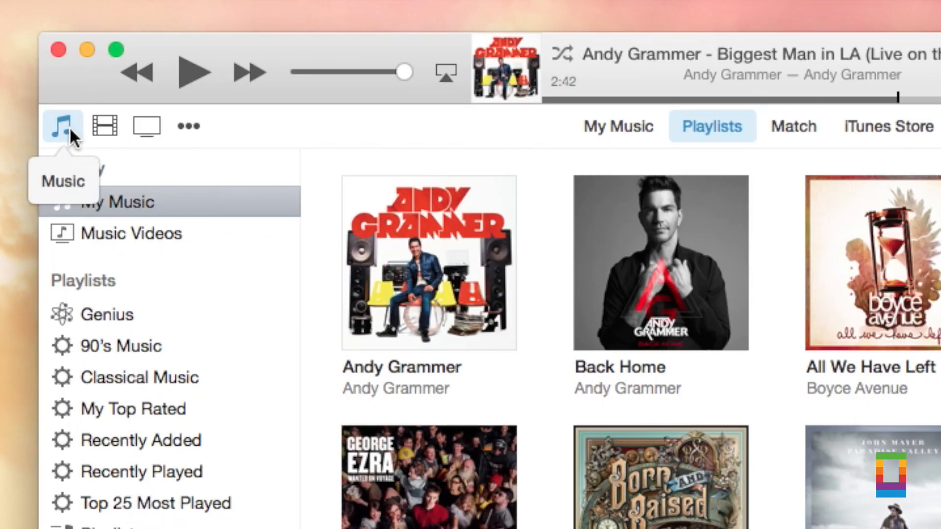
pyautogui.click(105, 126)
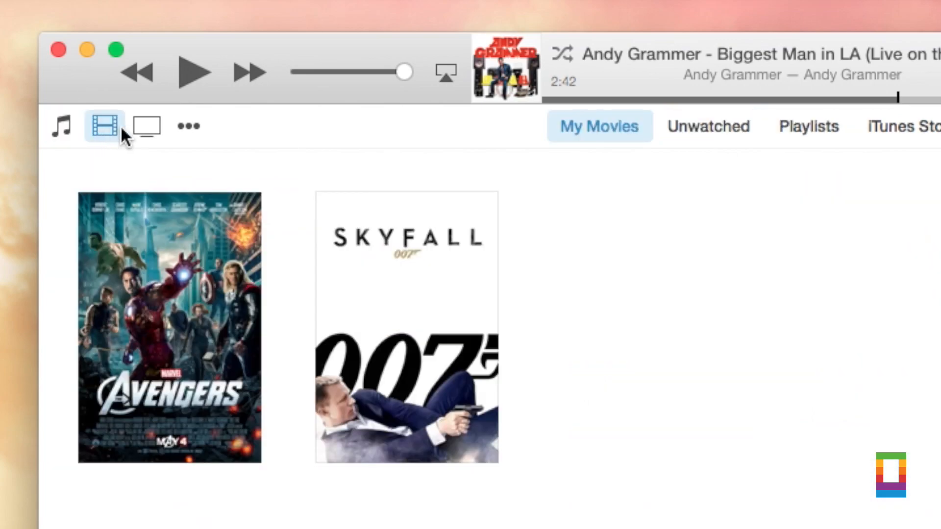
pyautogui.click(147, 127)
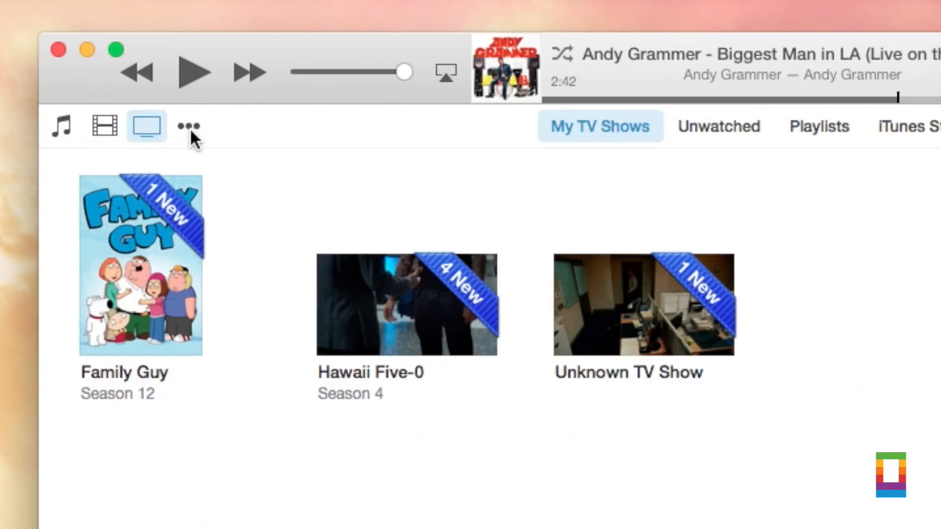
pyautogui.click(189, 127)
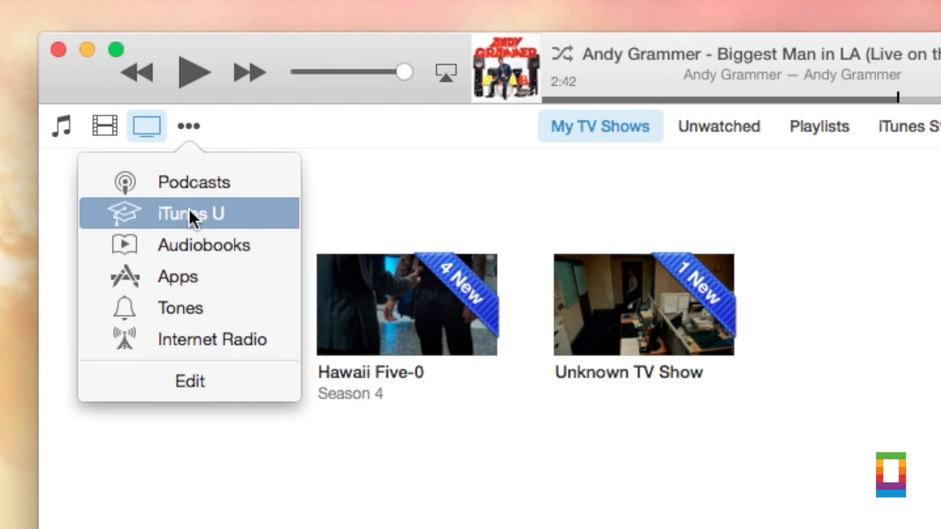
pyautogui.click(719, 126)
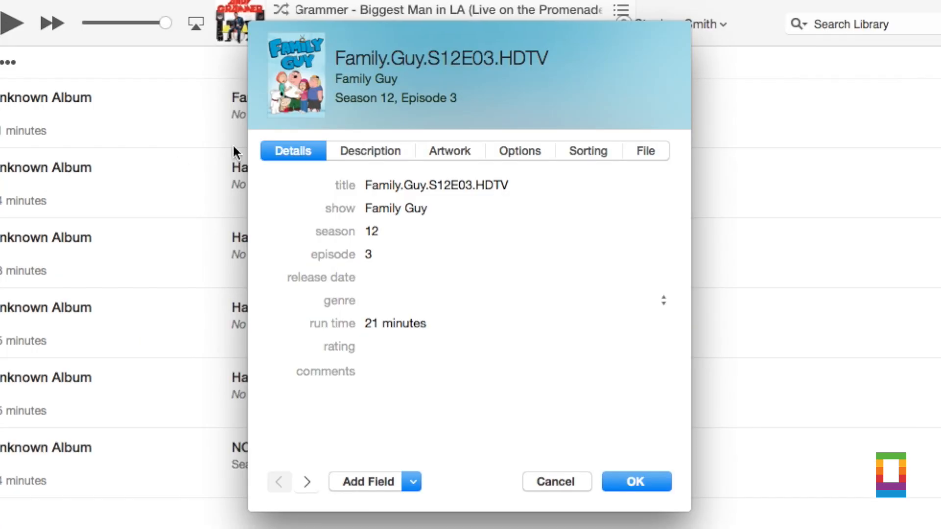
# - View the Family Guy episode's Description and Artwork in Get Info
pyautogui.click(370, 151)
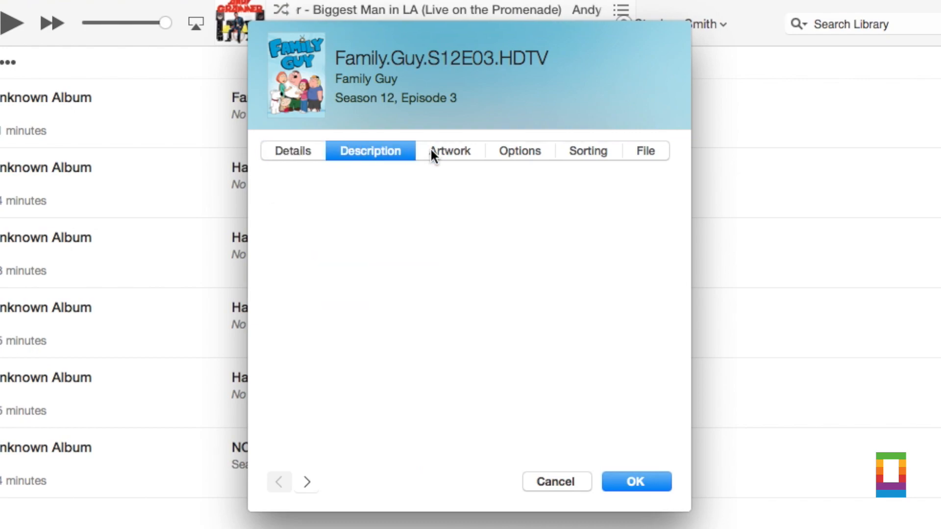
pyautogui.click(450, 151)
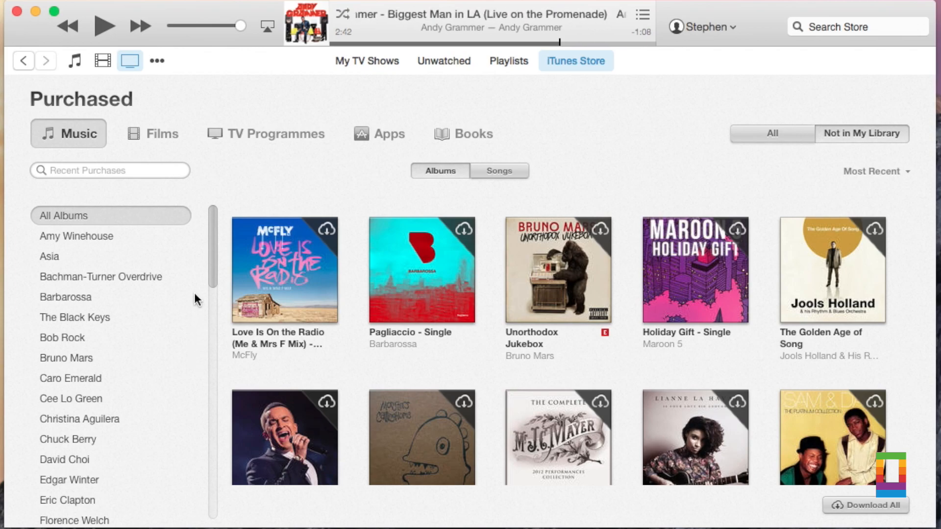
# - Scroll Purchased, switch the Store to Music, and advance the featured banners
pyautogui.scroll(-3)
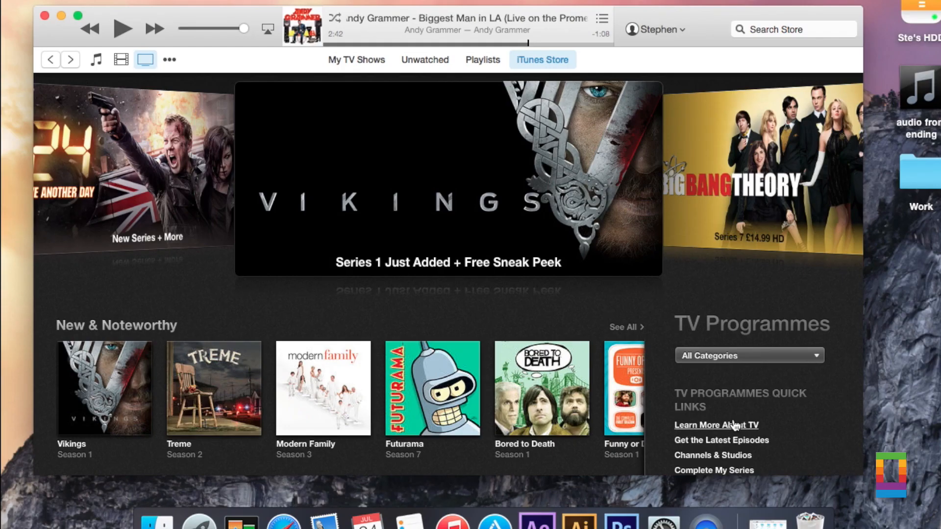
pyautogui.click(95, 60)
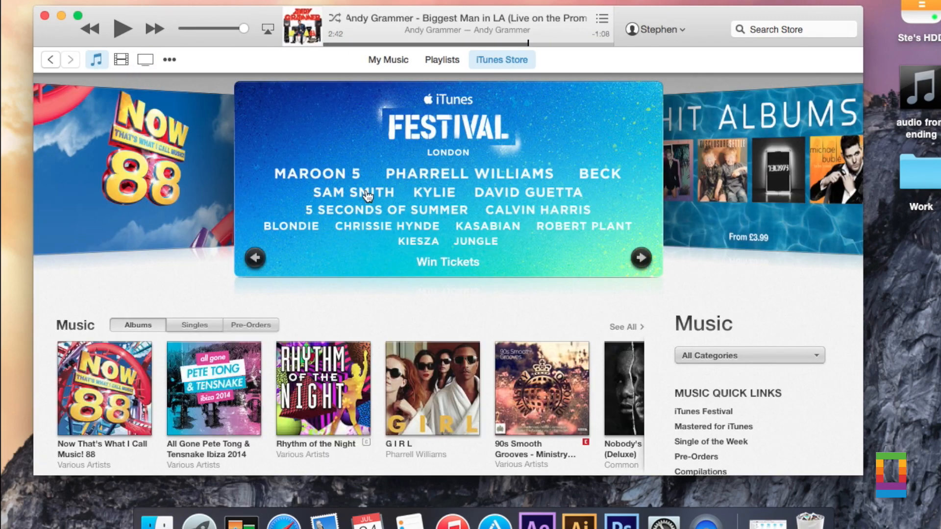
pyautogui.click(642, 257)
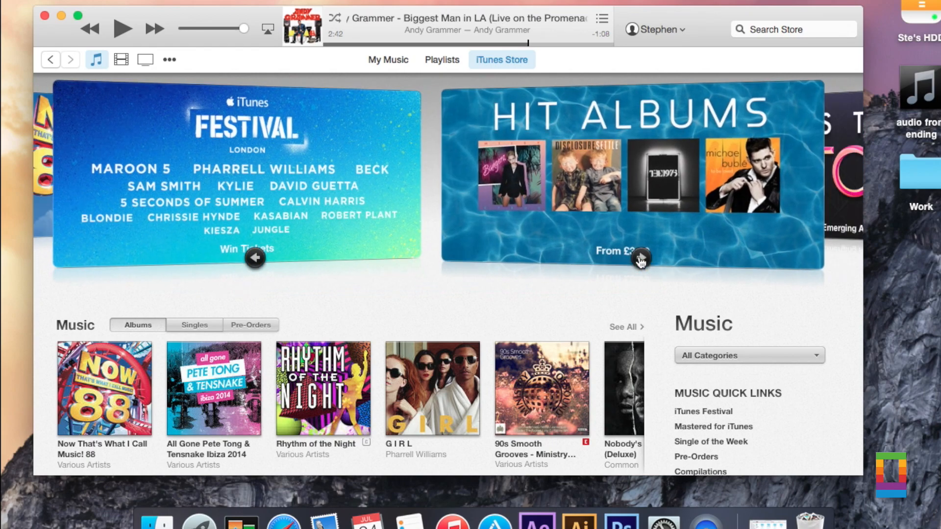